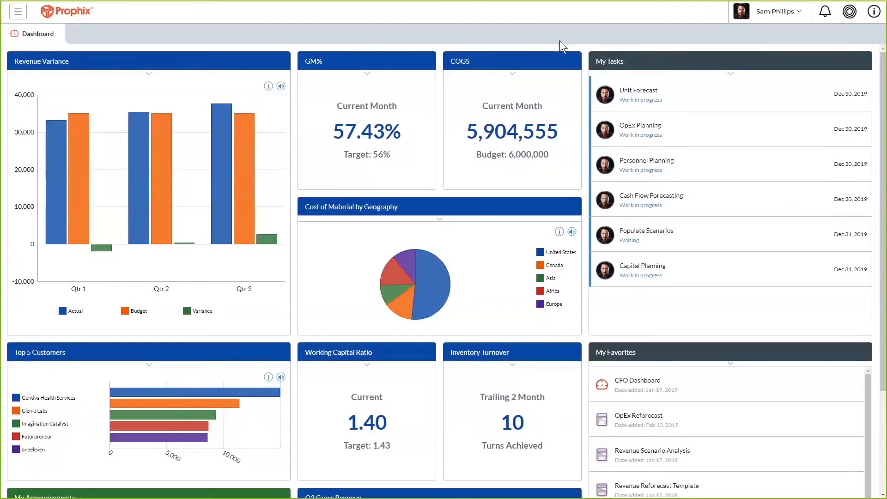
mouse_move(65, 68)
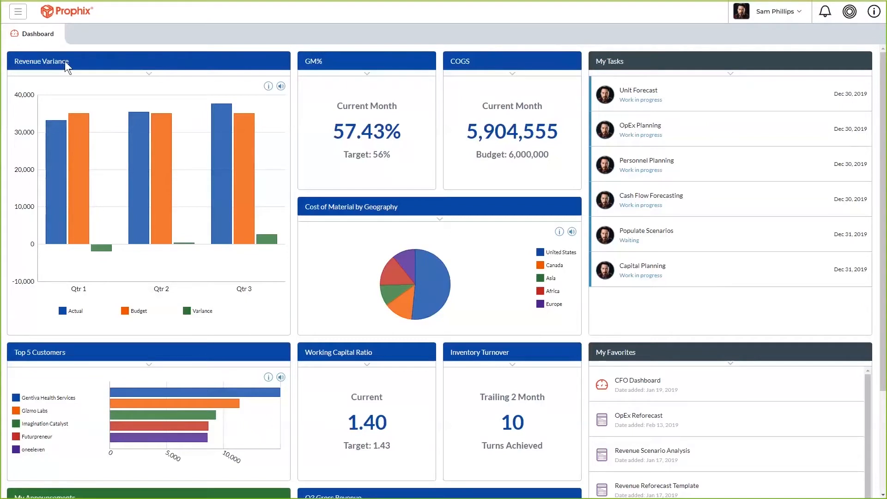
mouse_move(291, 90)
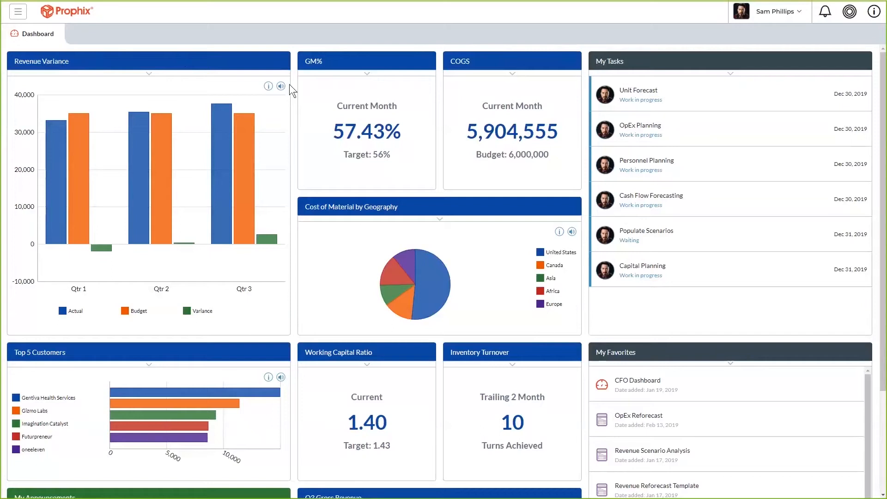
mouse_move(285, 92)
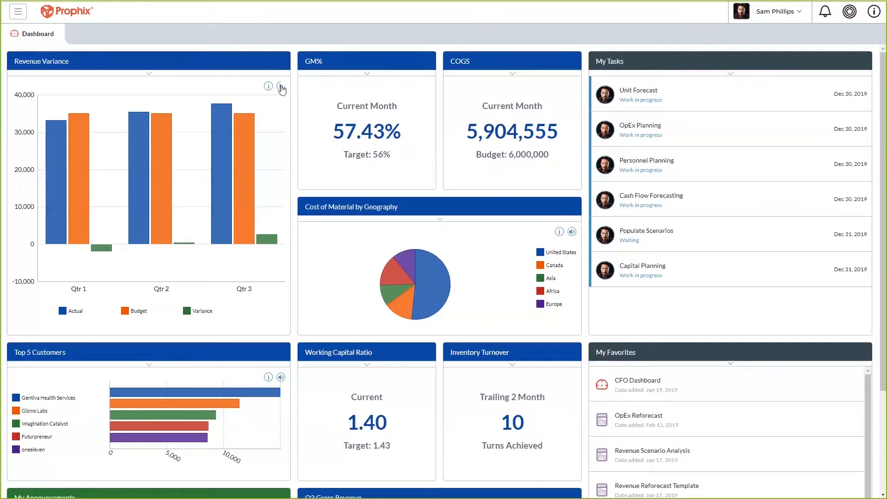
mouse_move(246, 293)
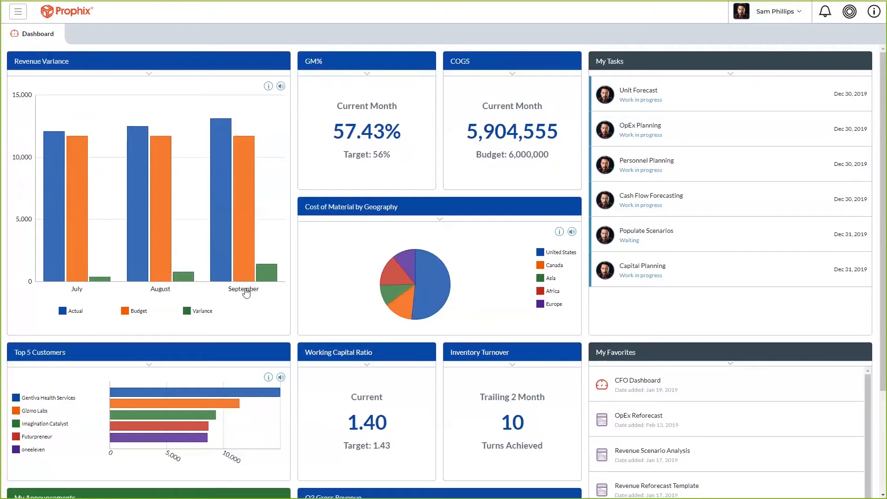
mouse_move(242, 293)
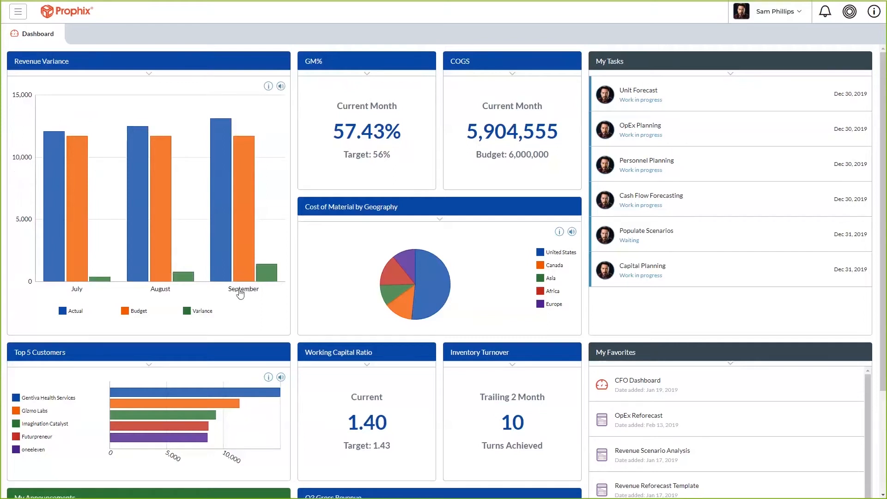
mouse_move(211, 300)
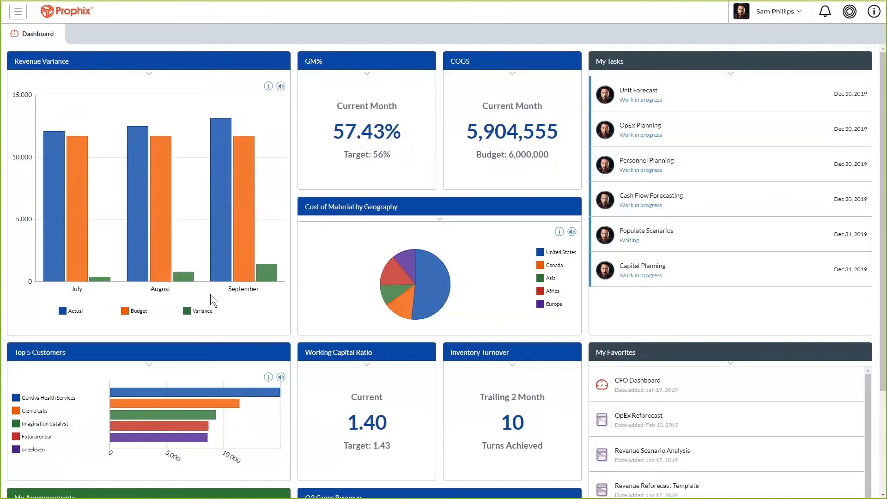
mouse_move(253, 274)
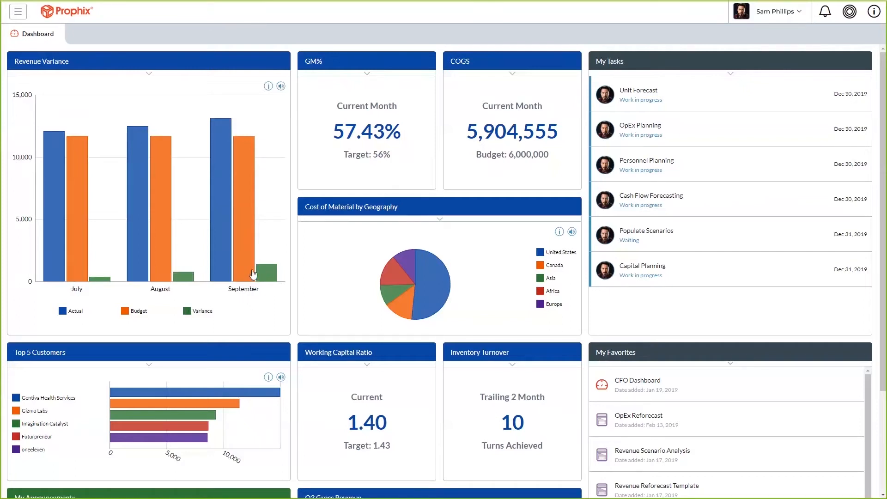
mouse_move(242, 175)
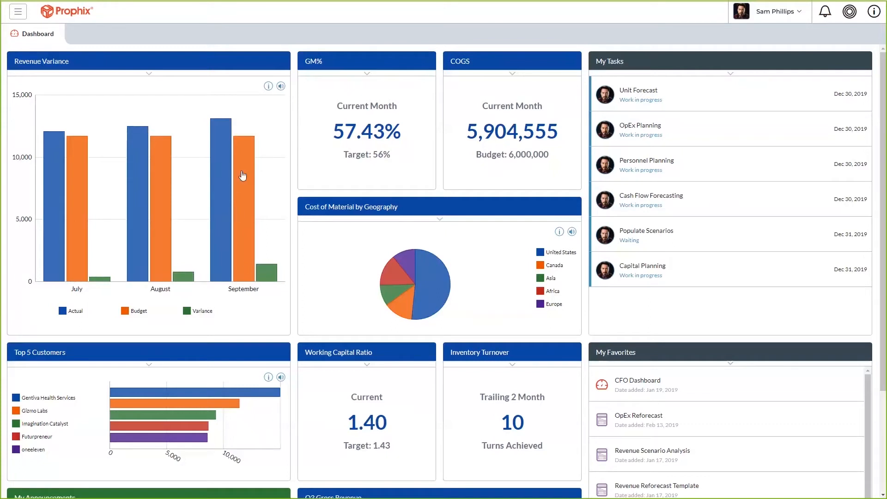
mouse_move(250, 196)
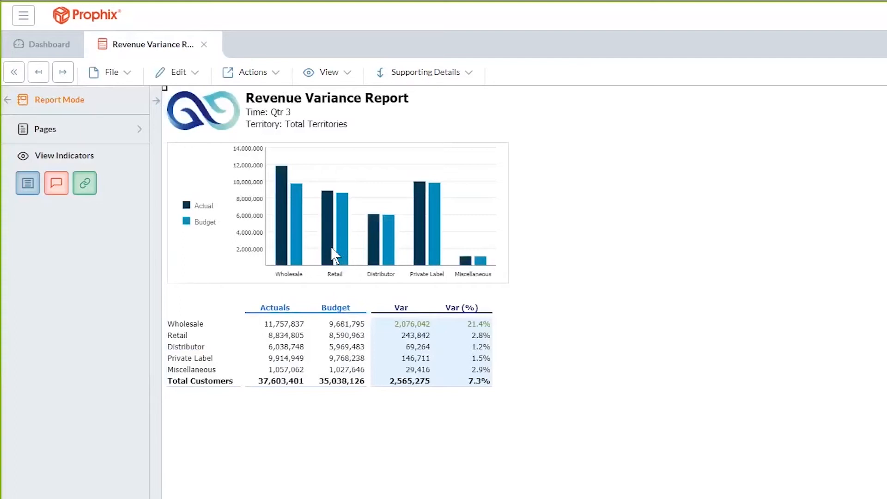
mouse_move(418, 336)
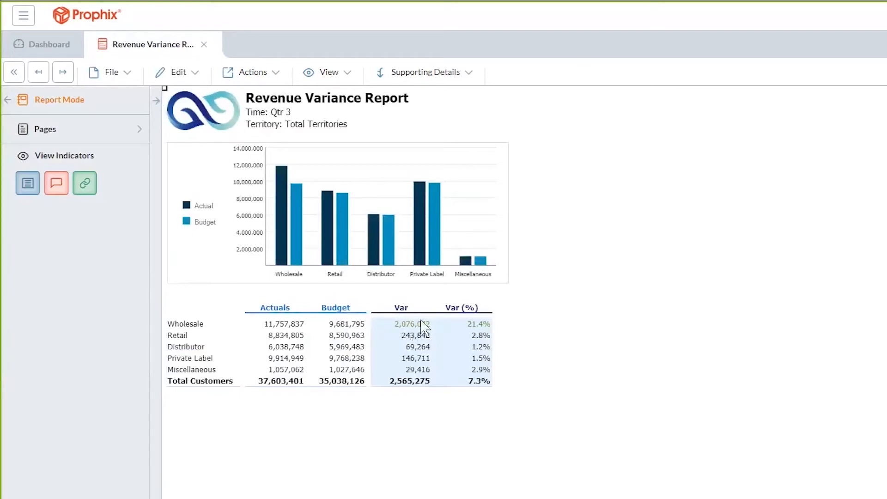
mouse_move(403, 333)
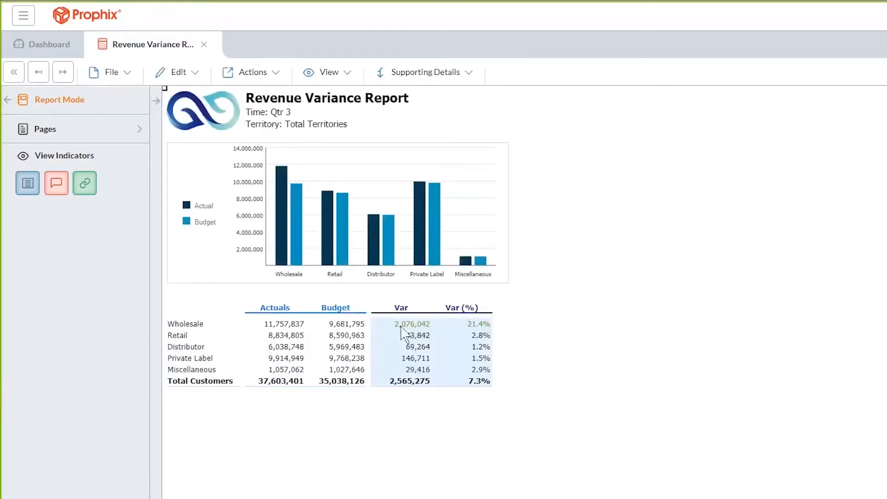
Start an Ad Hoc Analysis from the Retail Actuals figure in the Qtr 3 variance report.
right_click(274, 335)
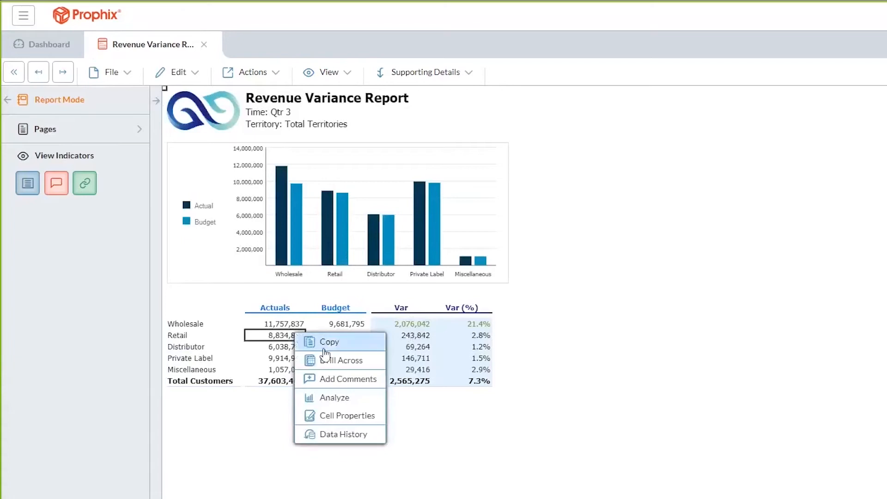
click(334, 397)
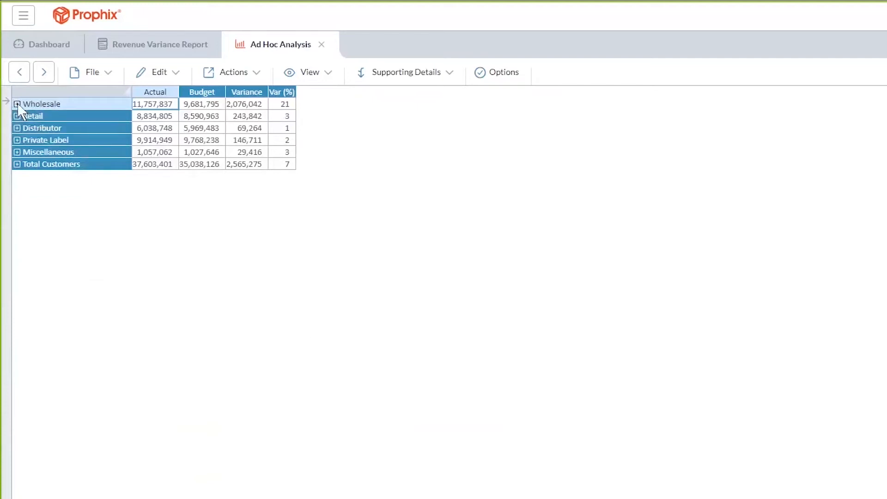
Expand Wholesale to its customers and Drill Across on Artscape's actual revenue.
click(16, 104)
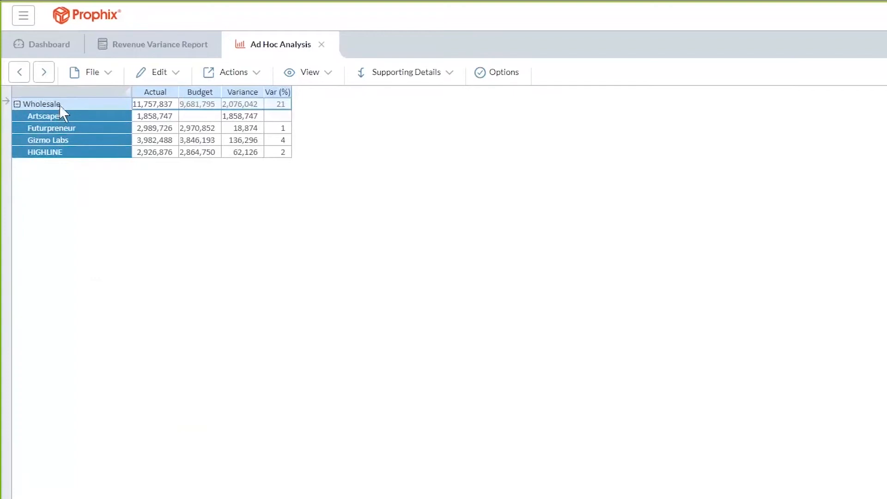
right_click(154, 117)
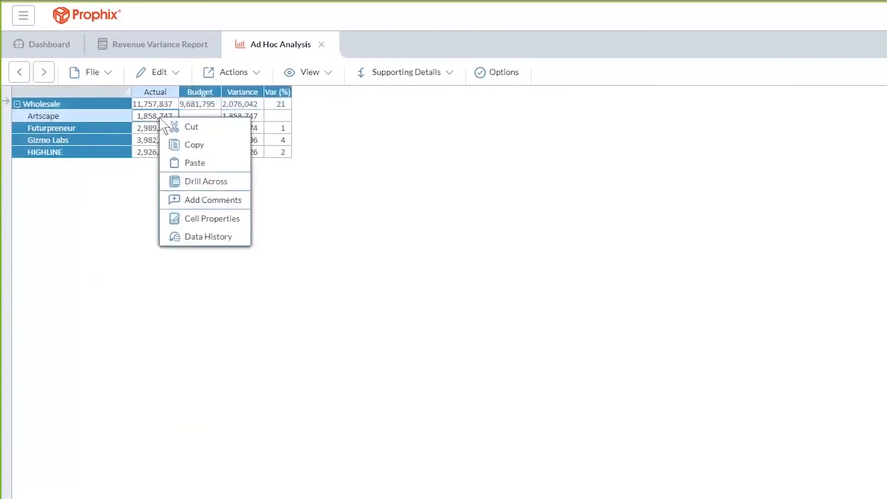
click(206, 181)
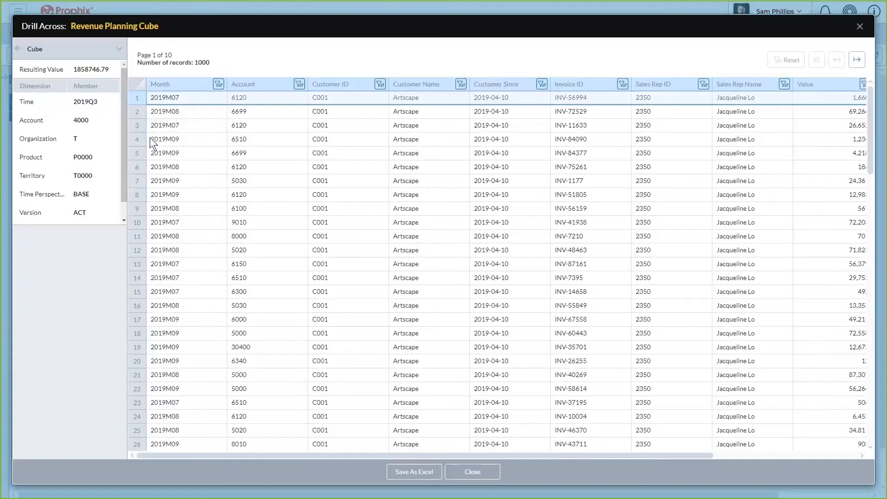
mouse_move(381, 324)
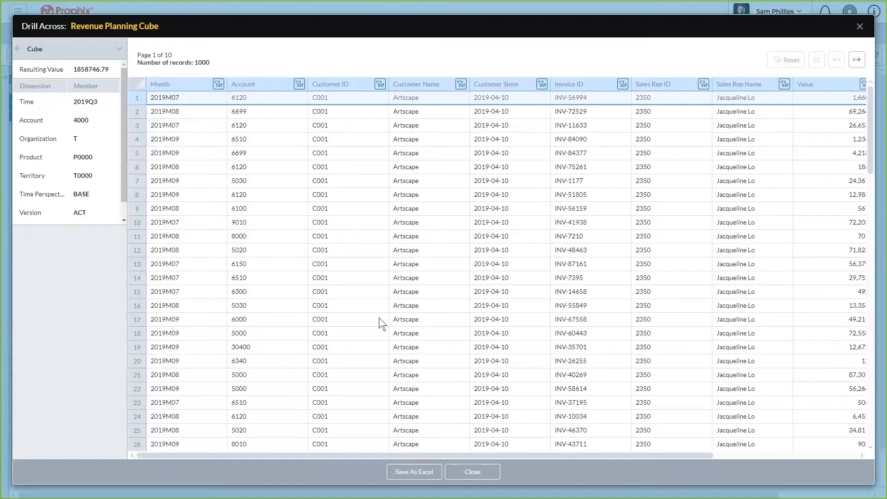
Close the Drill Across transaction records for Artscape.
click(471, 471)
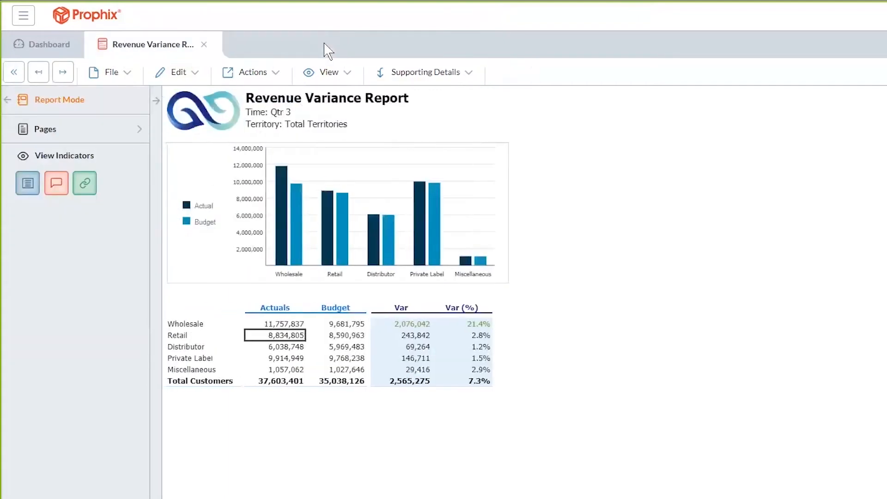
mouse_move(298, 168)
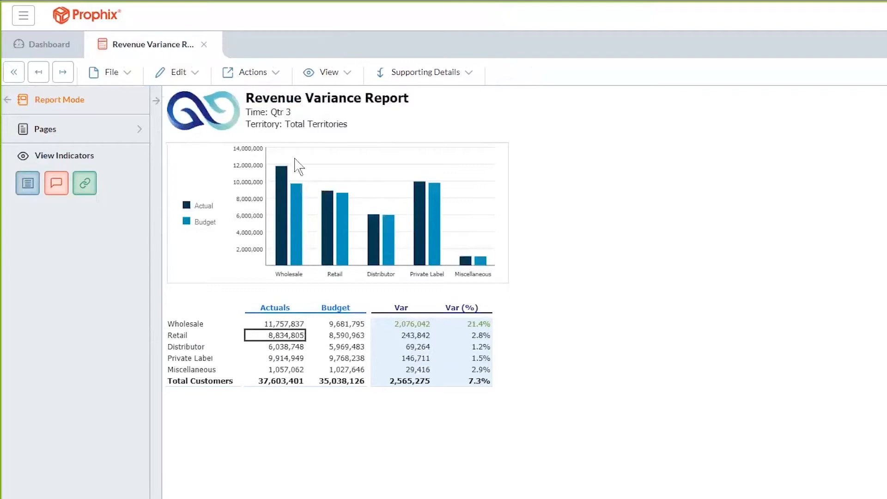
mouse_move(205, 330)
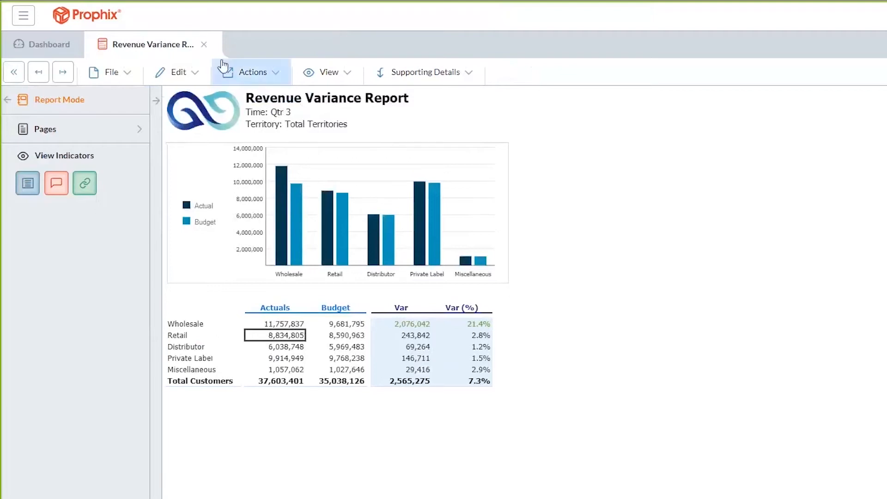
Close the Revenue Variance Report tab to return to the dashboard.
click(43, 44)
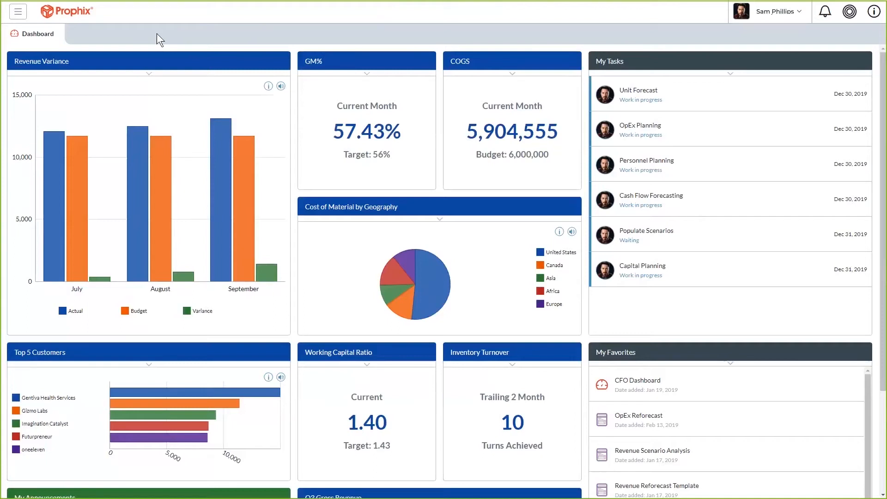
mouse_move(325, 39)
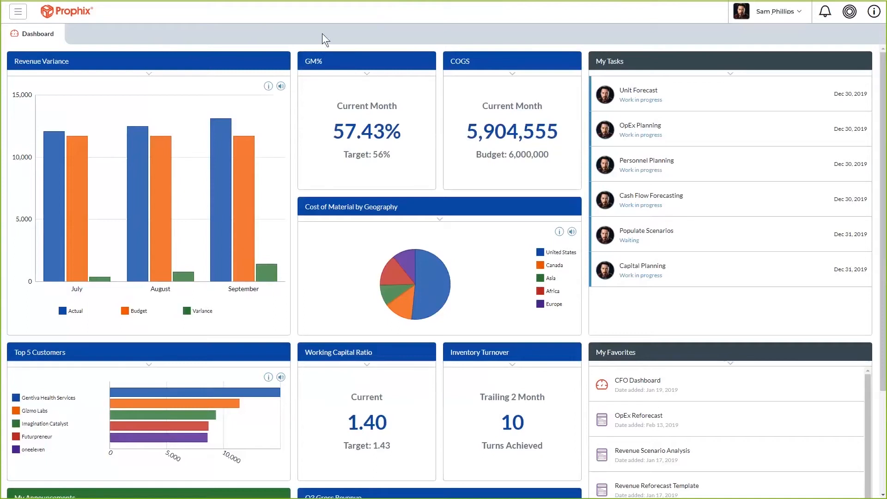
mouse_move(639, 59)
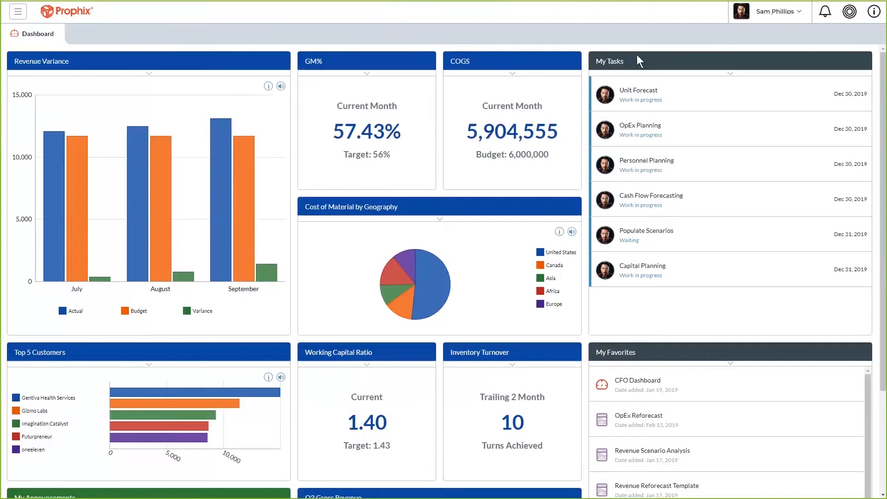
mouse_move(732, 197)
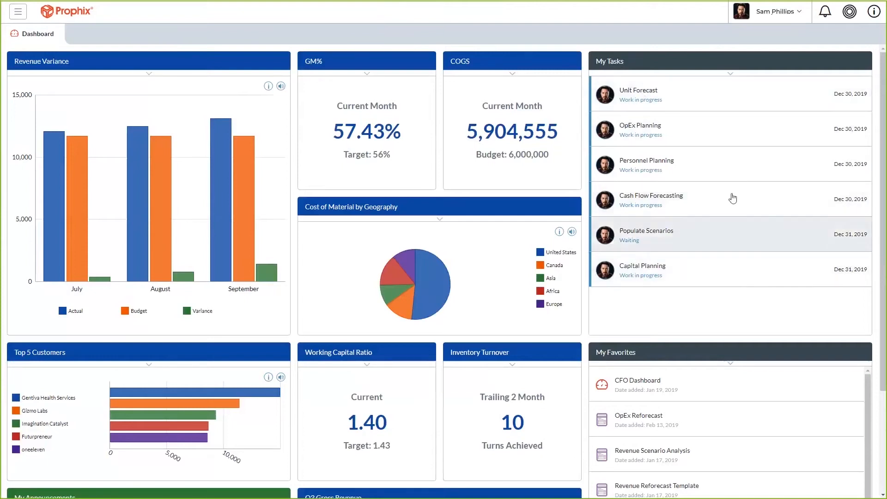
mouse_move(657, 102)
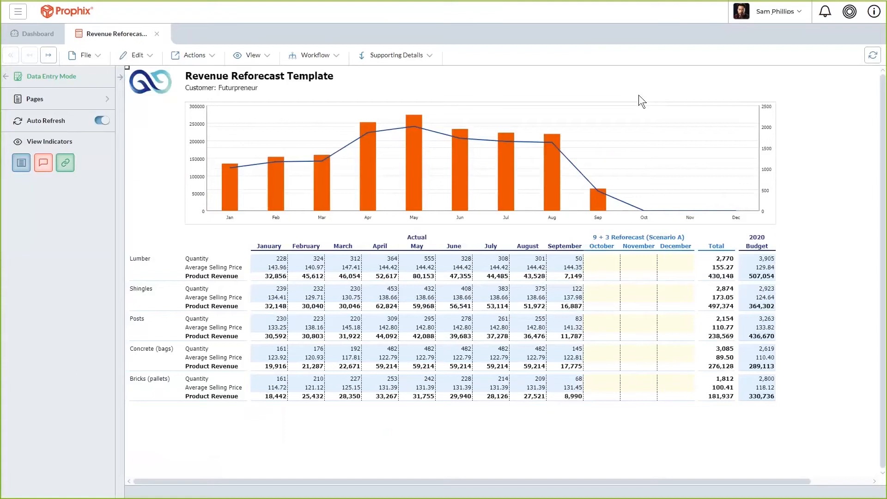
mouse_move(851, 11)
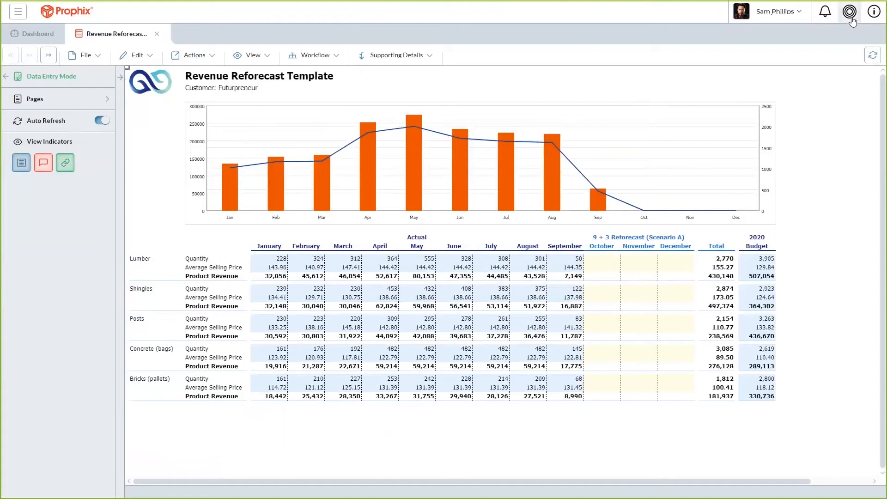
Ask the assistant to 'run september refresh', confirm with yes, and dismiss the assistant.
click(850, 12)
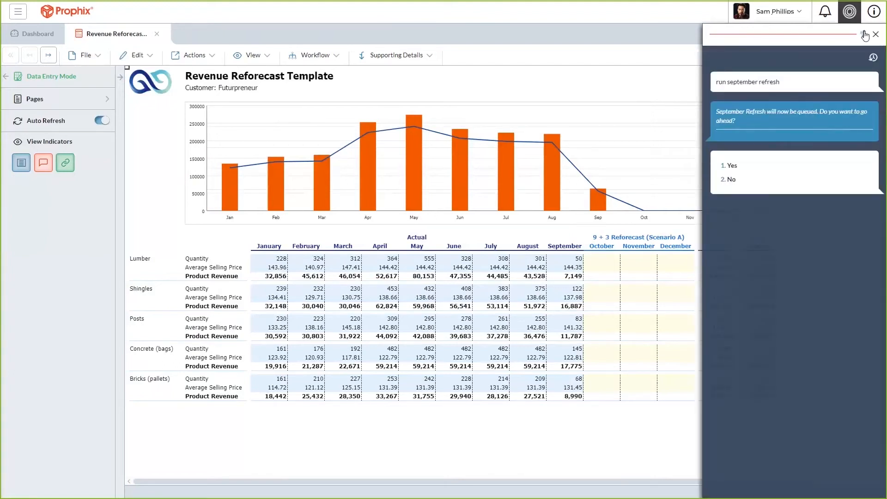
click(729, 165)
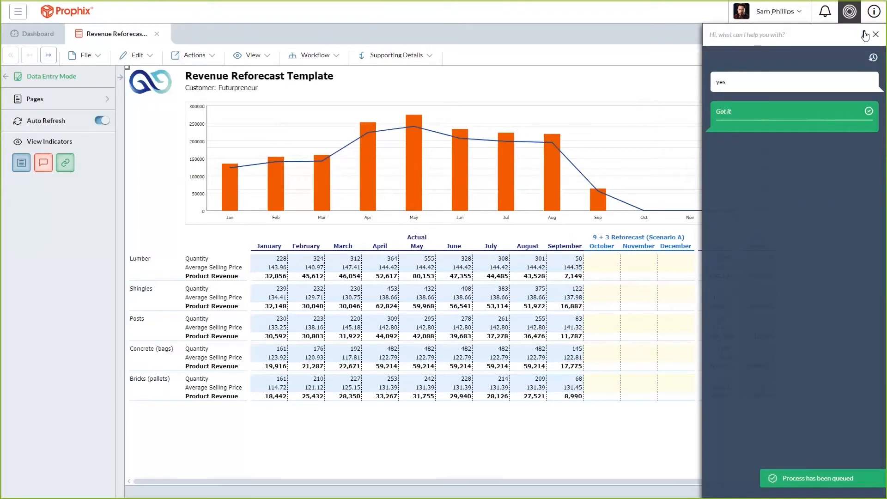
click(878, 34)
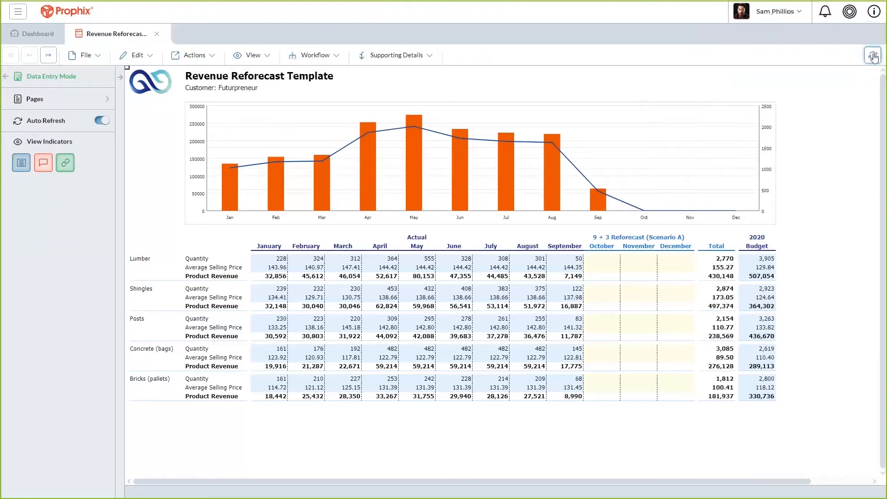
Refresh the reforecast, then follow the dashboard's Monthly Audit announcement to the General Ledger risk overview.
click(874, 54)
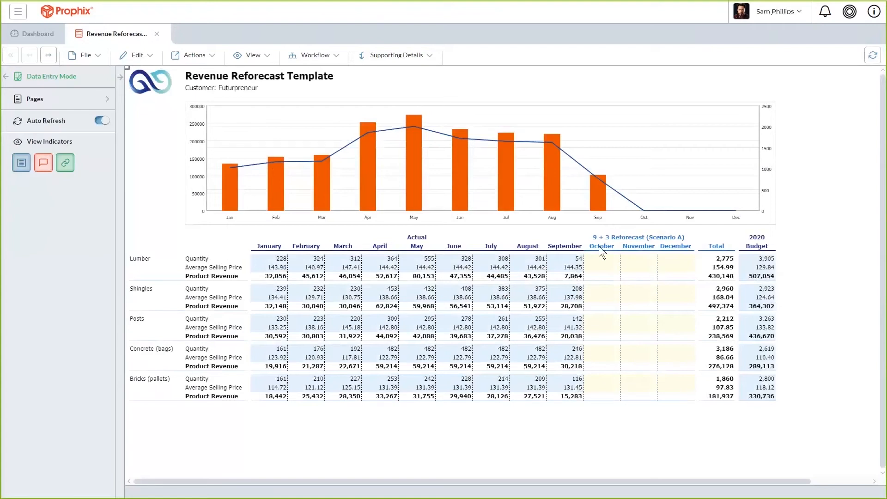
mouse_move(599, 189)
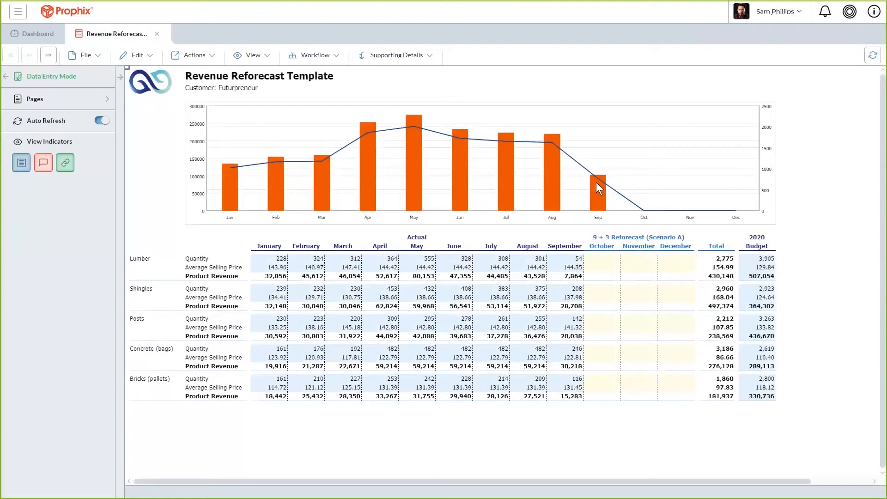
mouse_move(608, 182)
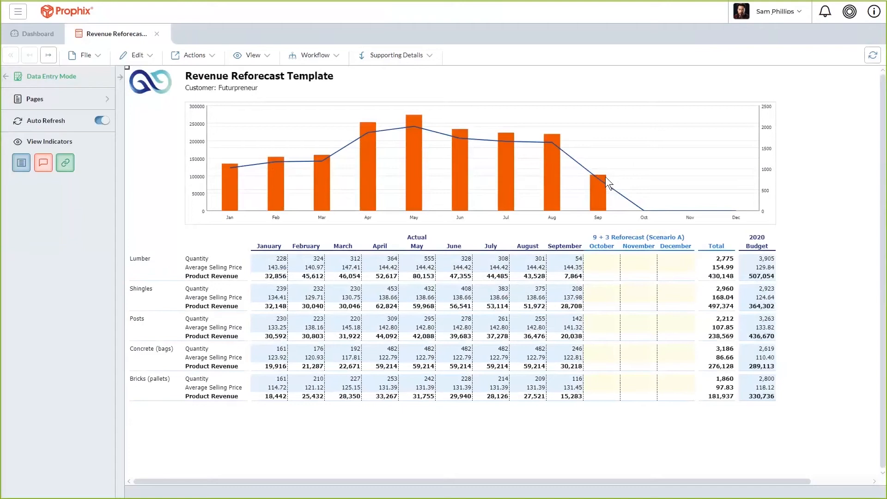
mouse_move(135, 55)
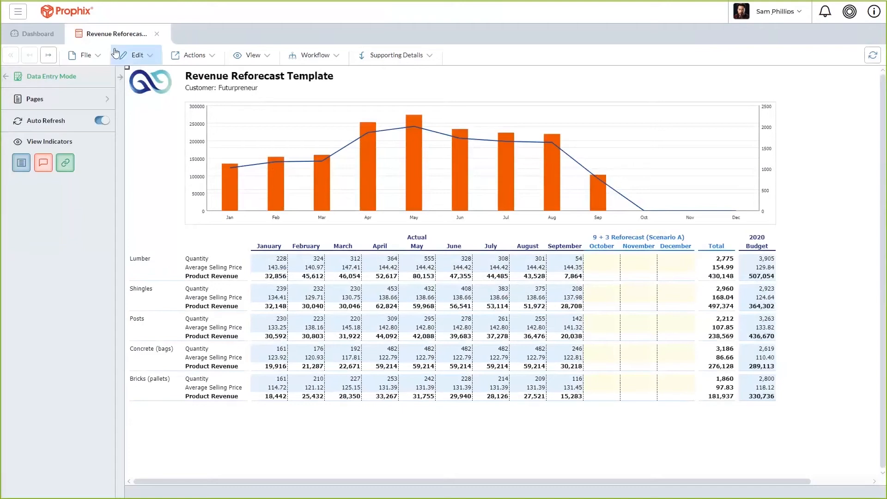
click(36, 33)
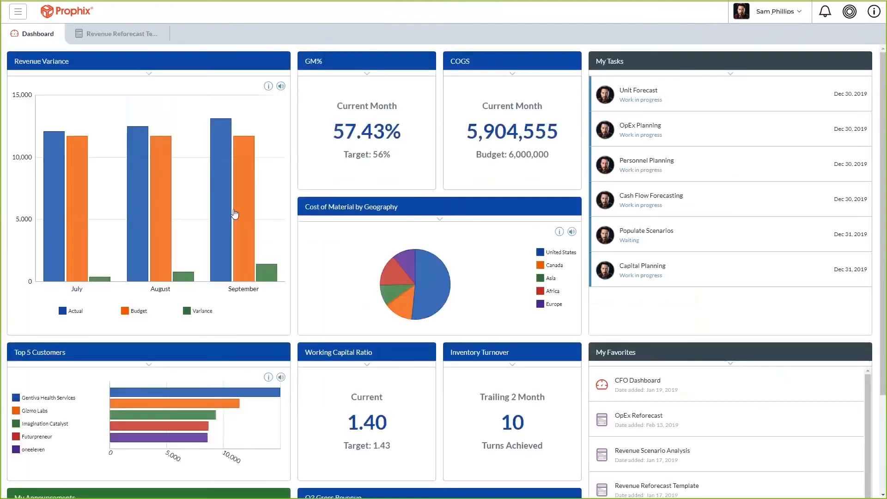
scroll(down, 3)
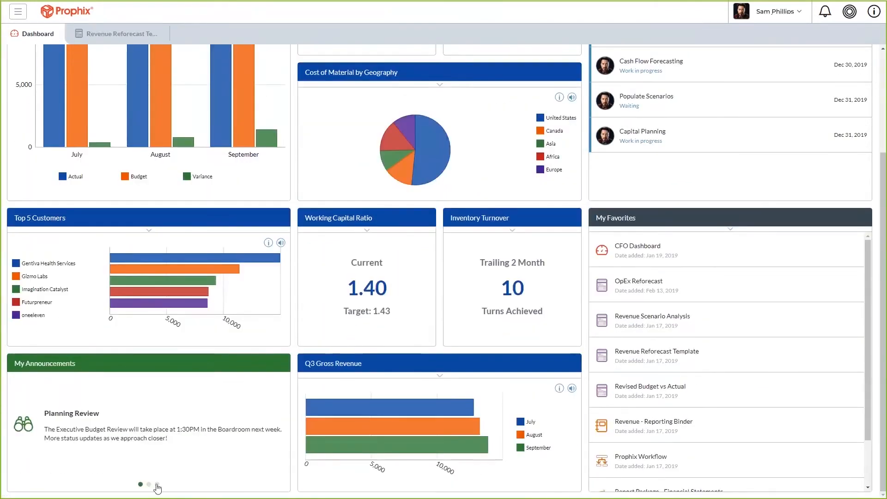
click(157, 483)
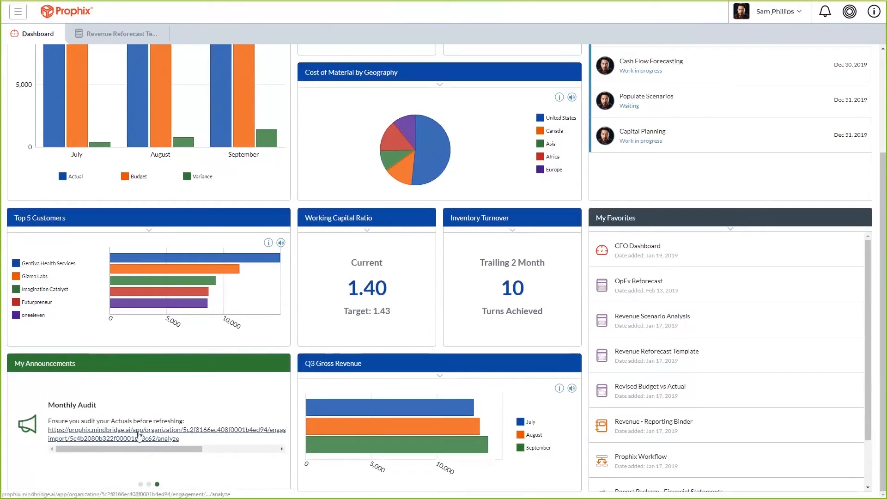
click(136, 435)
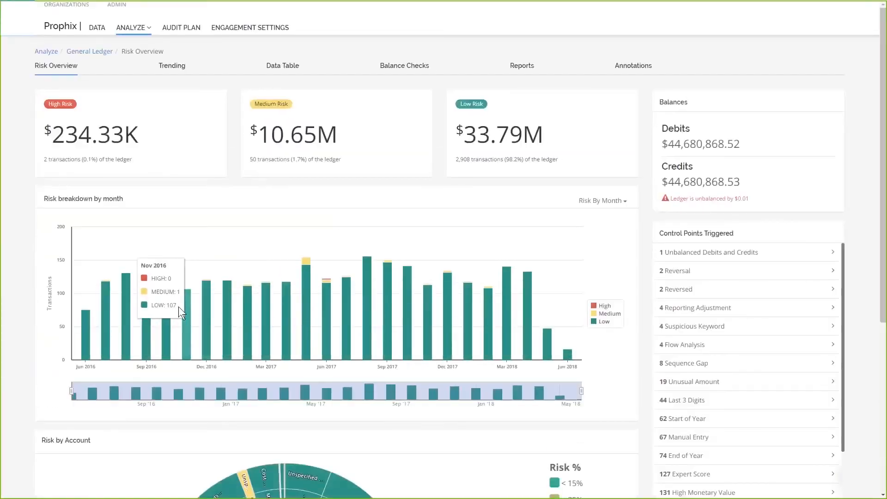
mouse_move(16, 170)
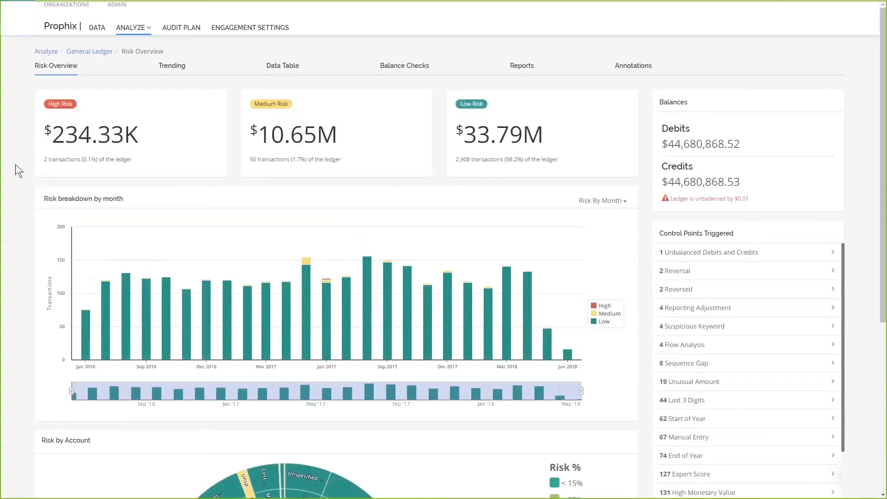
mouse_move(114, 117)
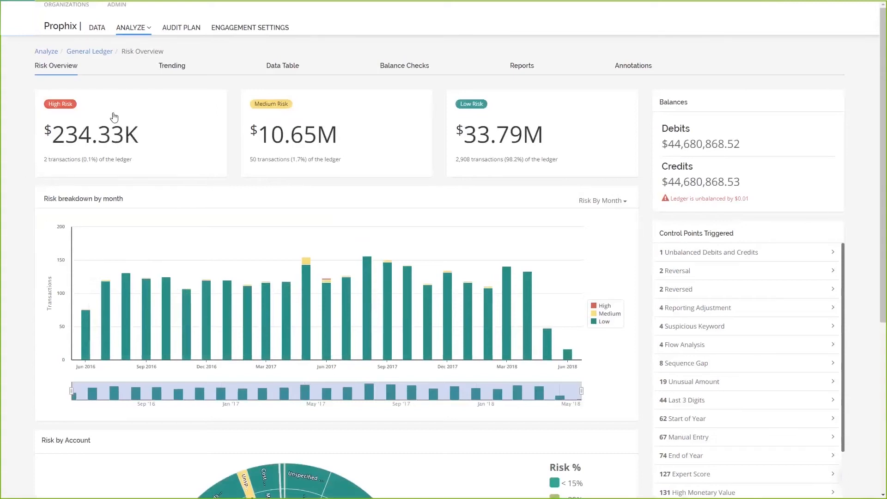
Open the High Risk card to list transactions J2961 and J2962 at 50–100% risk.
click(283, 65)
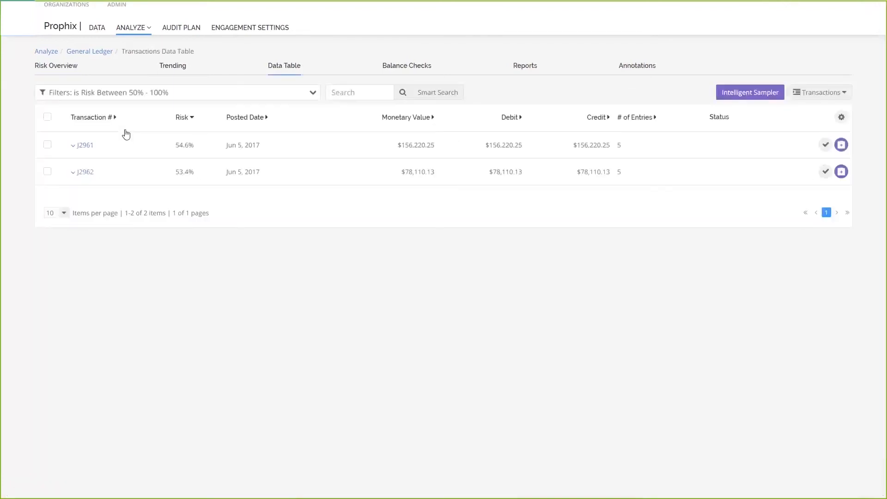
mouse_move(81, 138)
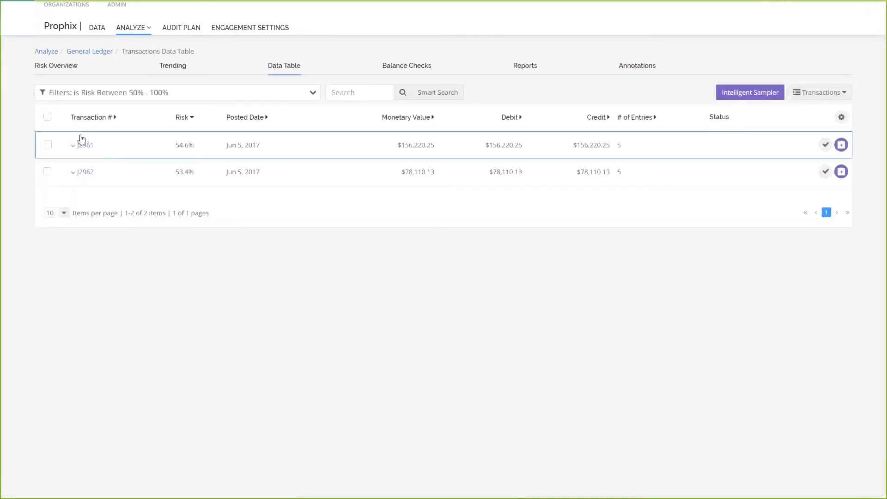
Expand transaction J2961 to show its five 'Customer 71 - Job cancelled' entries.
click(73, 145)
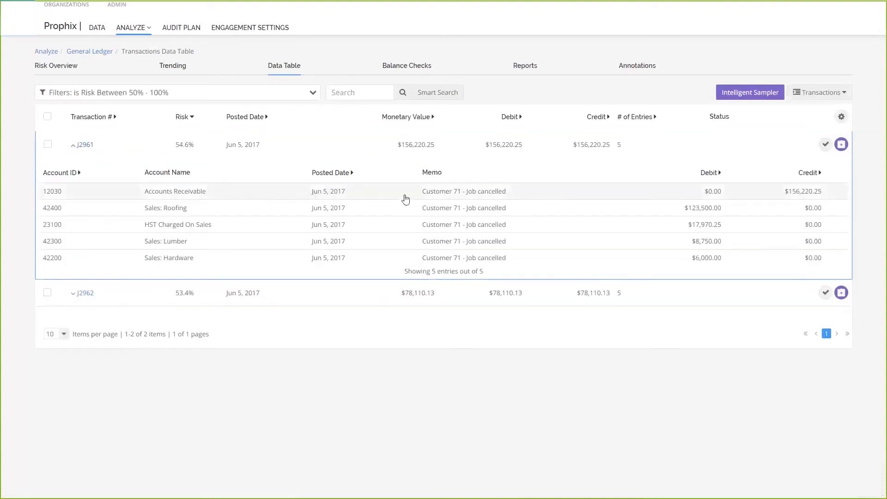
mouse_move(636, 205)
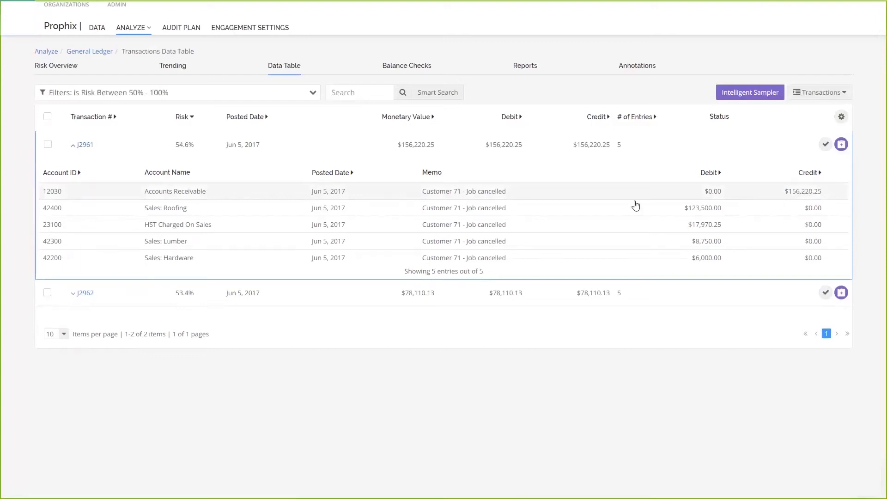
mouse_move(493, 199)
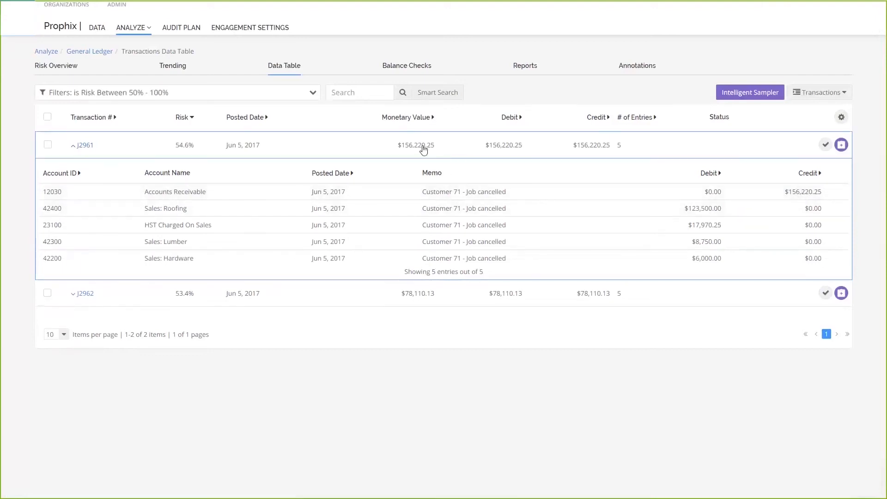
click(85, 145)
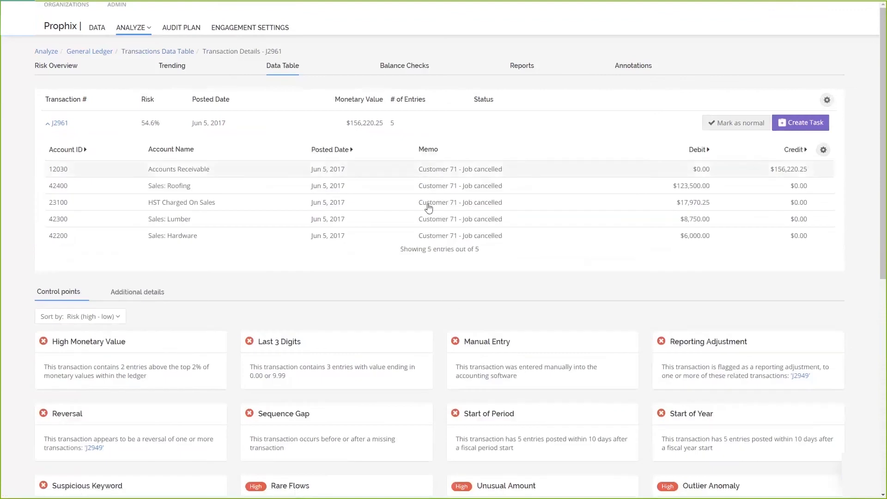
mouse_move(442, 339)
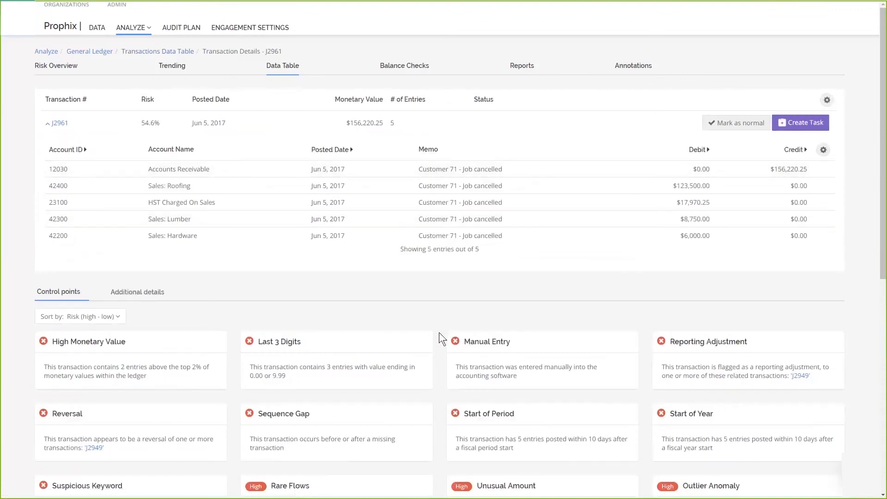
scroll(down, 3)
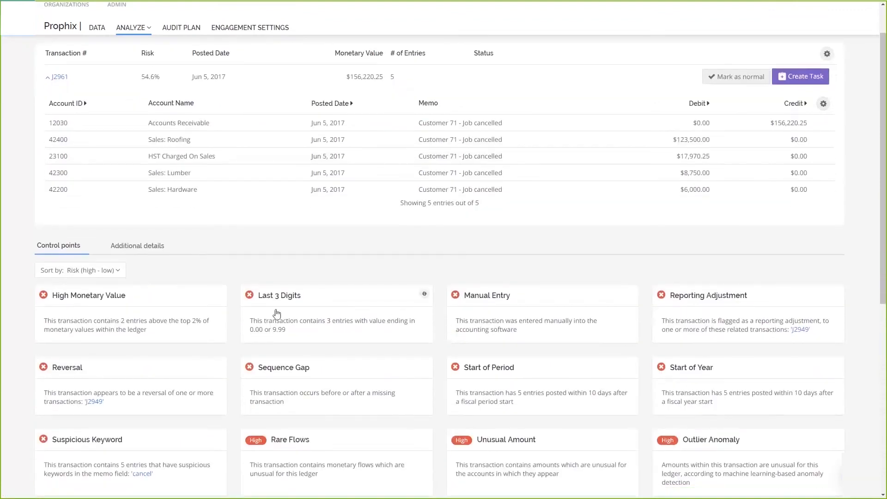
mouse_move(154, 313)
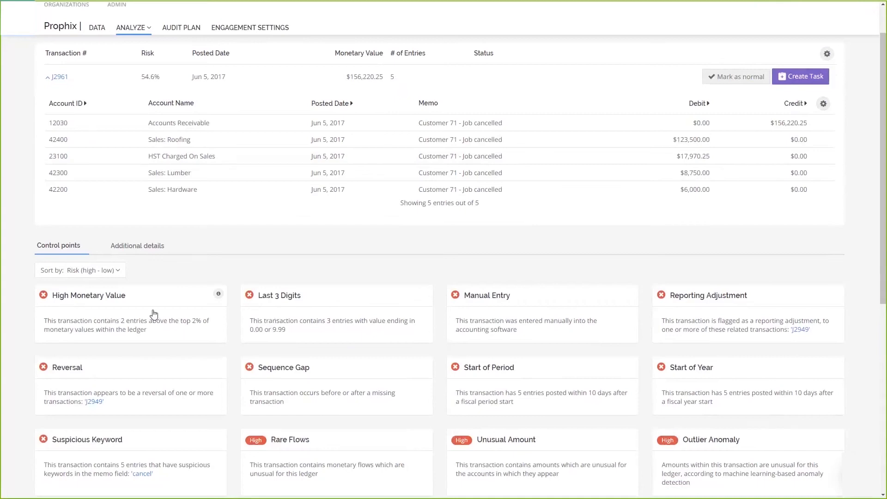
mouse_move(196, 327)
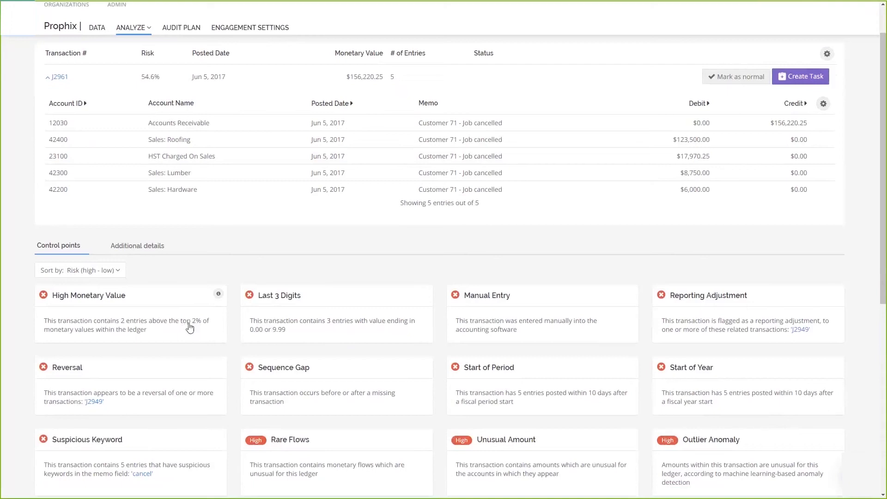
mouse_move(276, 324)
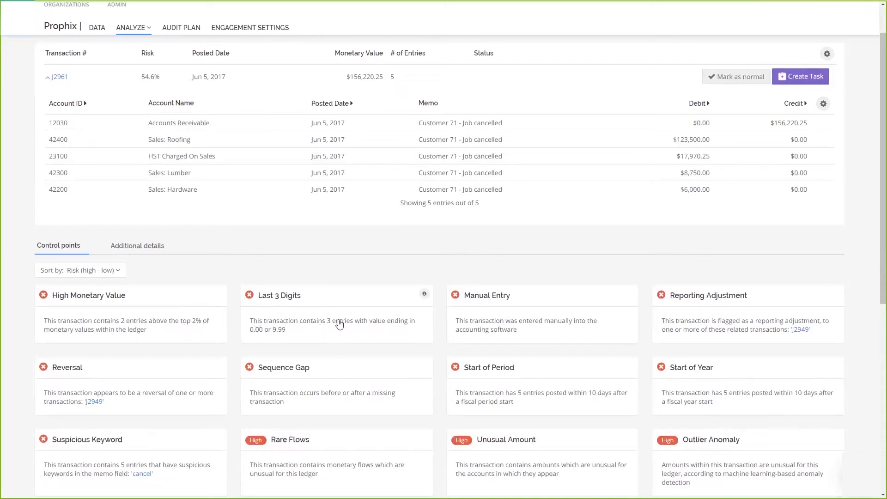
mouse_move(286, 334)
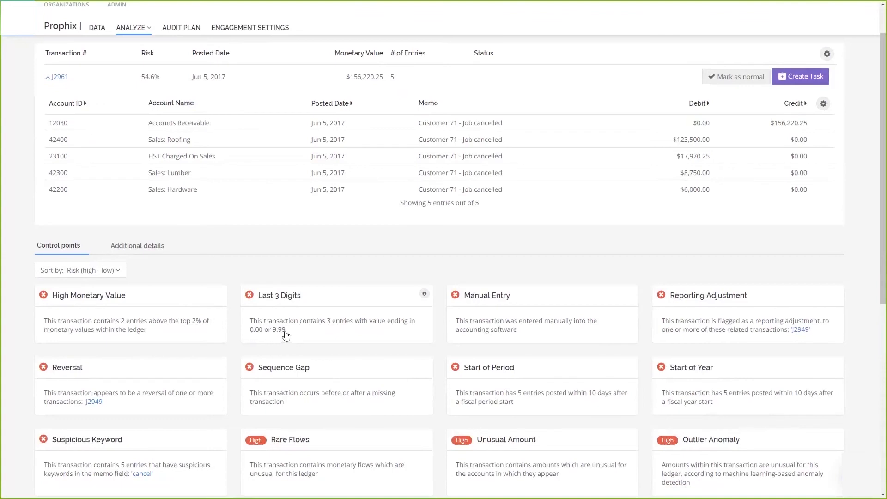
mouse_move(300, 337)
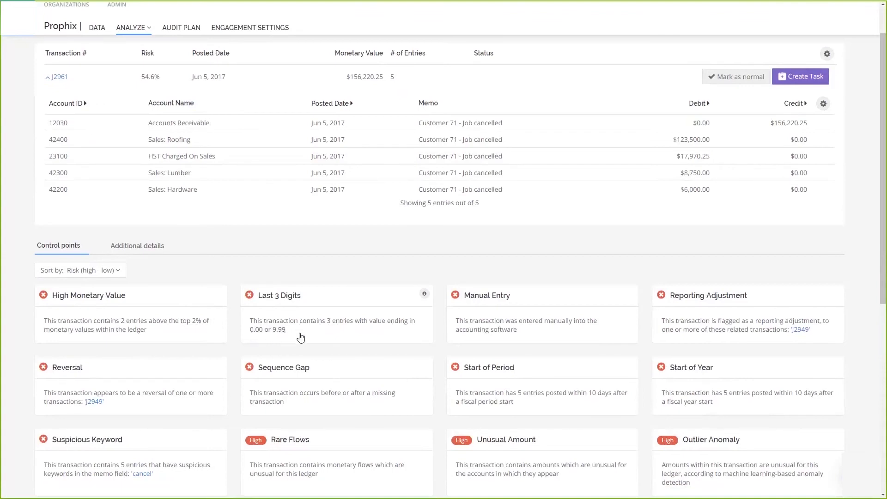
mouse_move(512, 322)
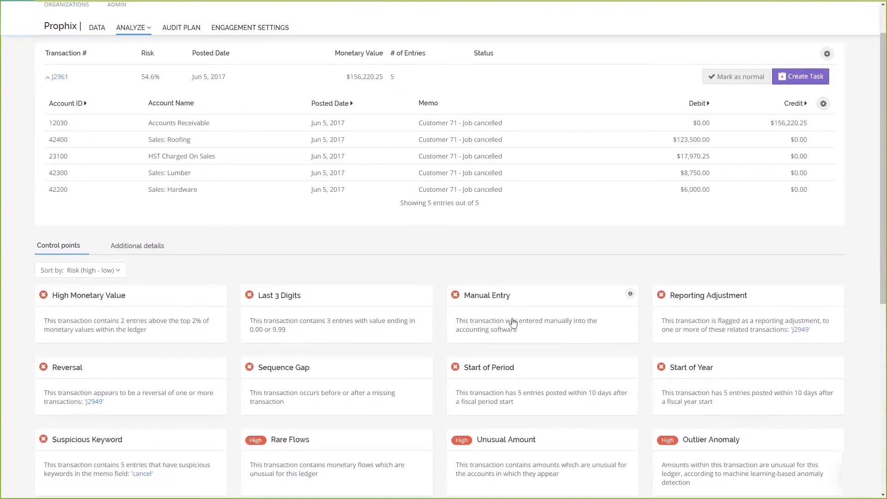
mouse_move(491, 325)
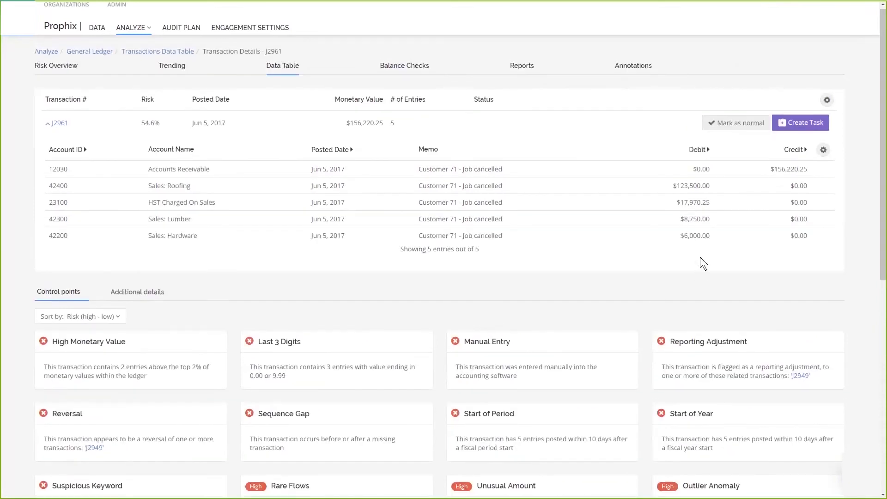
mouse_move(698, 258)
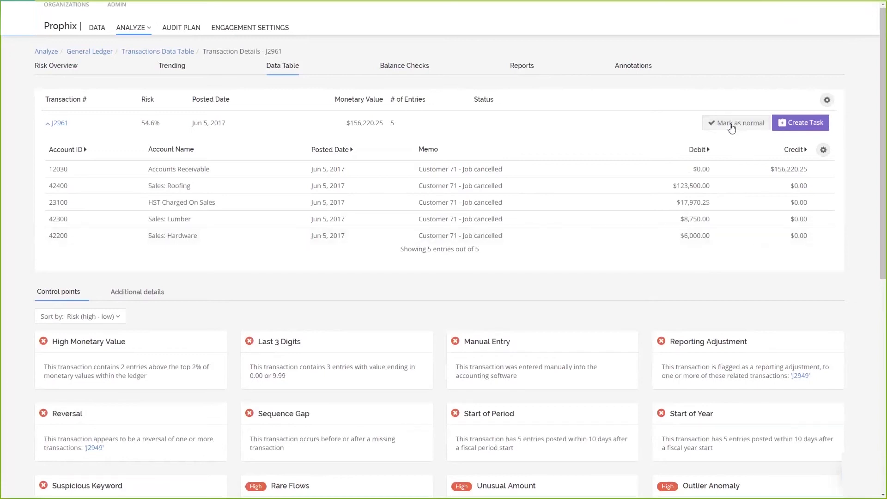
mouse_move(745, 126)
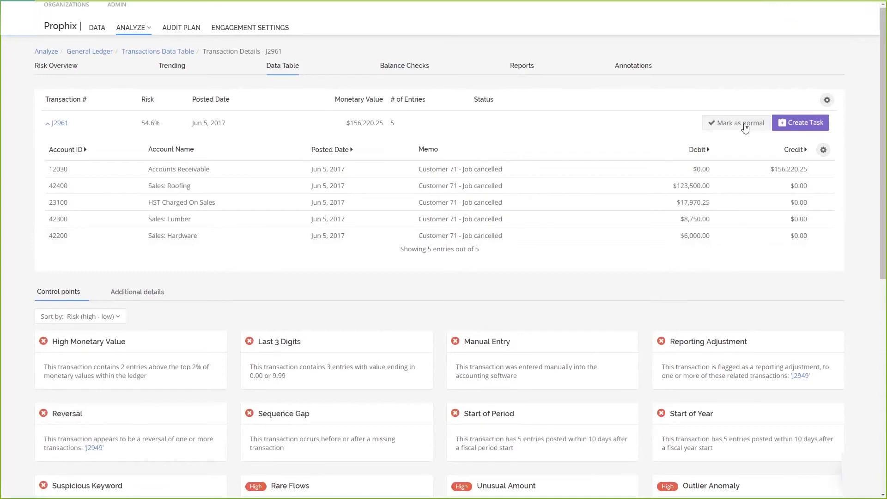
mouse_move(746, 76)
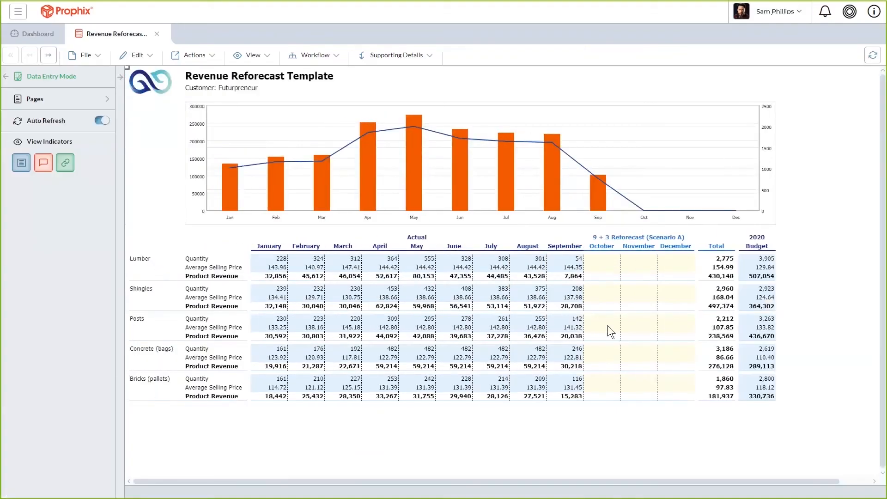
mouse_move(609, 264)
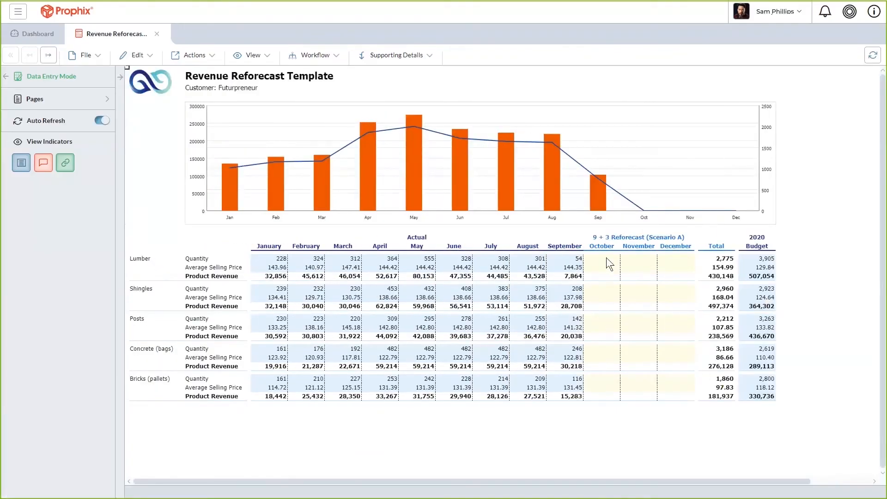
Select the blank November and October Lumber quantity cells in the 9 + 3 Reforecast columns.
click(638, 259)
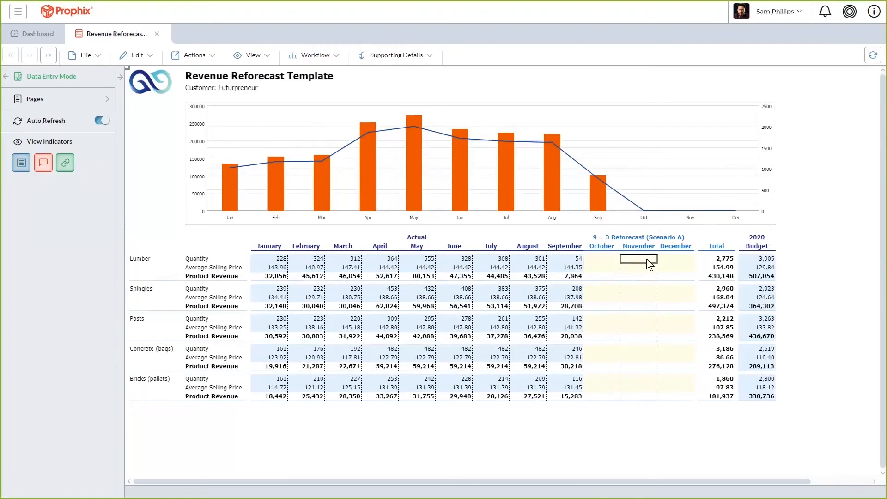
click(600, 259)
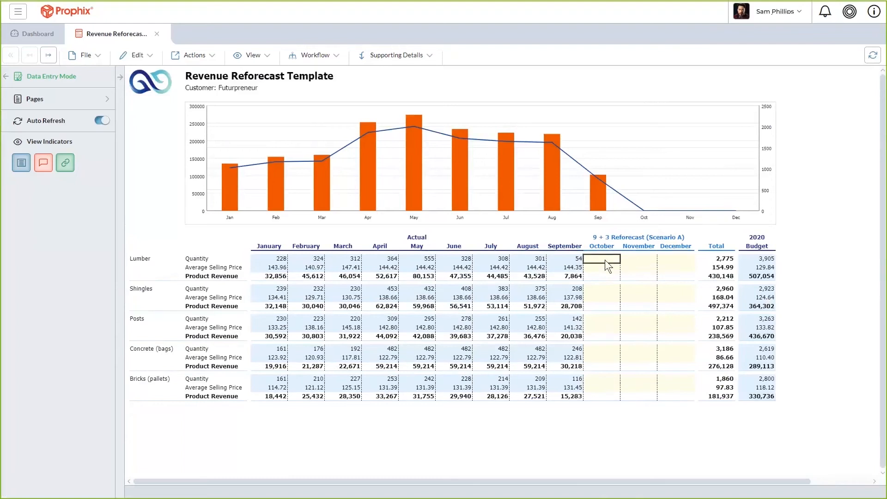
mouse_move(623, 394)
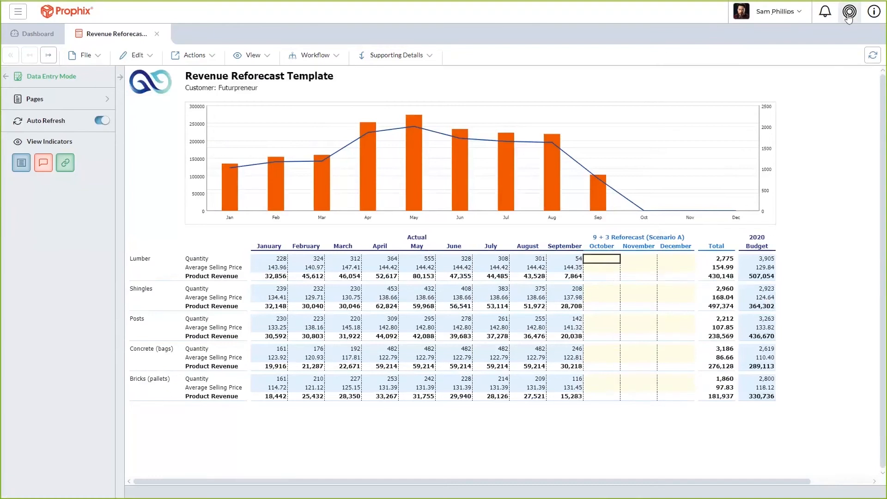
Ask the assistant to 'run populate forecast', confirm Yes, and dismiss the assistant.
click(849, 11)
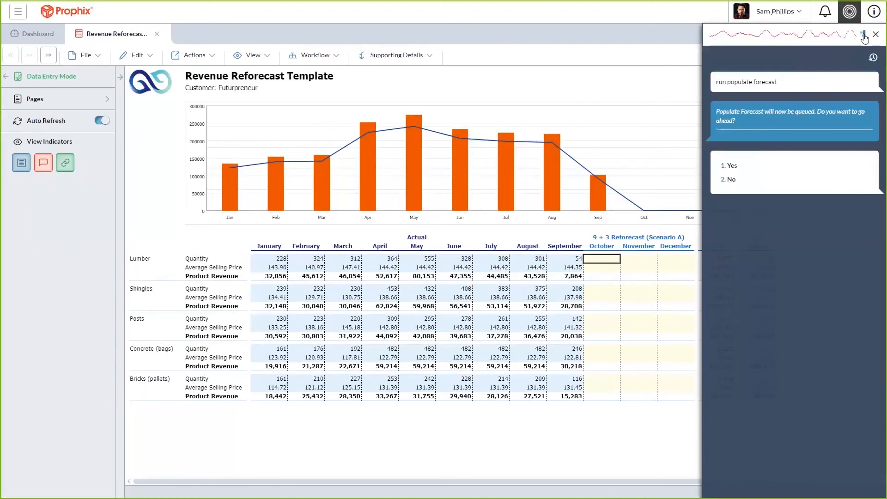
click(729, 165)
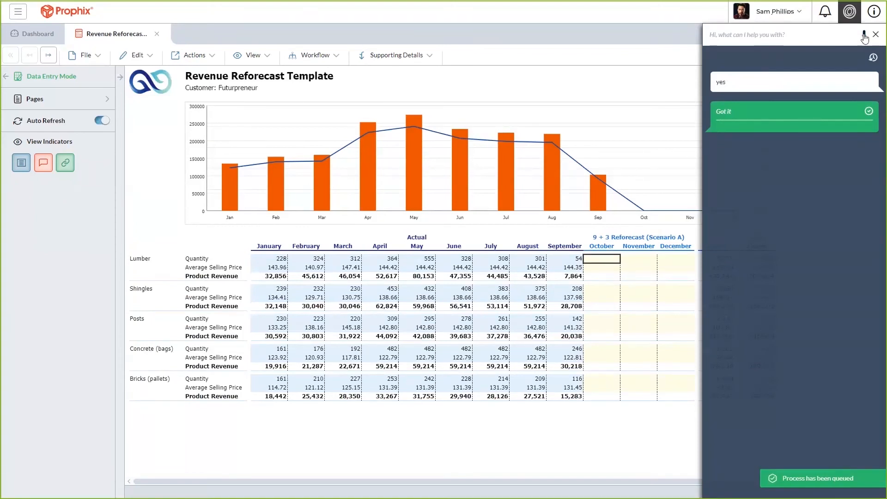
click(875, 34)
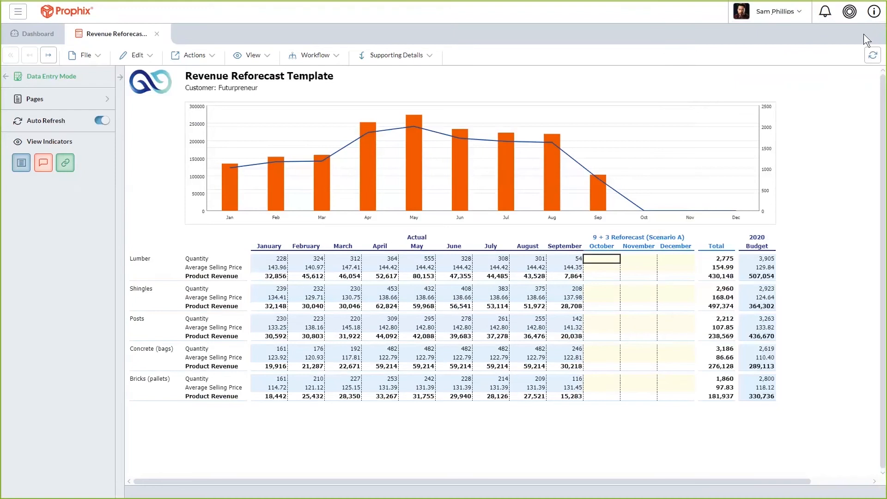
mouse_move(872, 50)
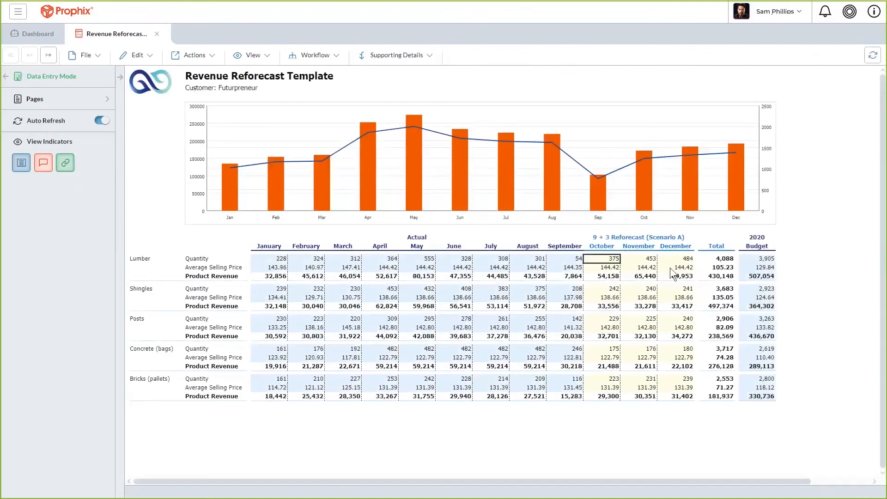
Apply a percentage increase via Adjust Data to the Lumber Oct–Dec quantities, yielding 469, 566 and 605.
click(639, 259)
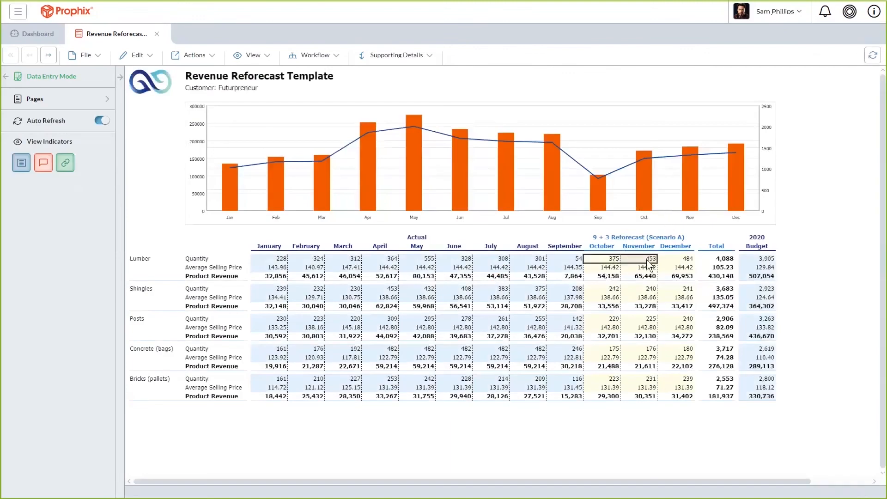
right_click(639, 259)
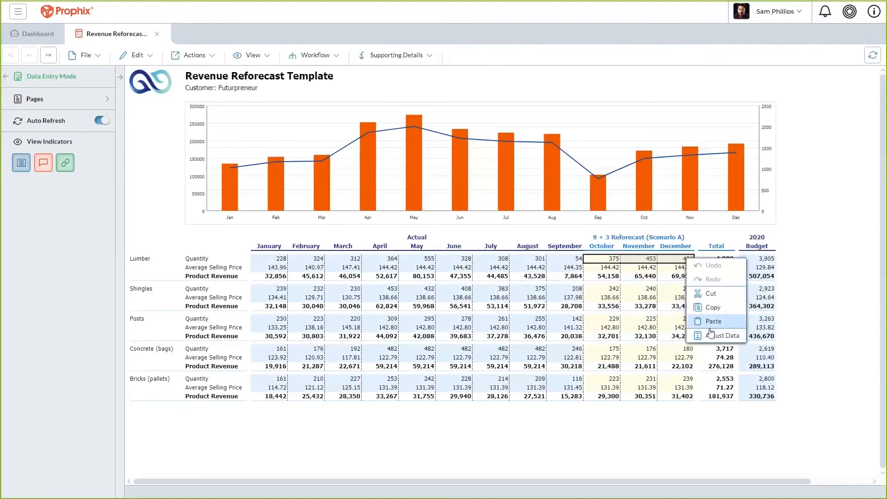
click(727, 335)
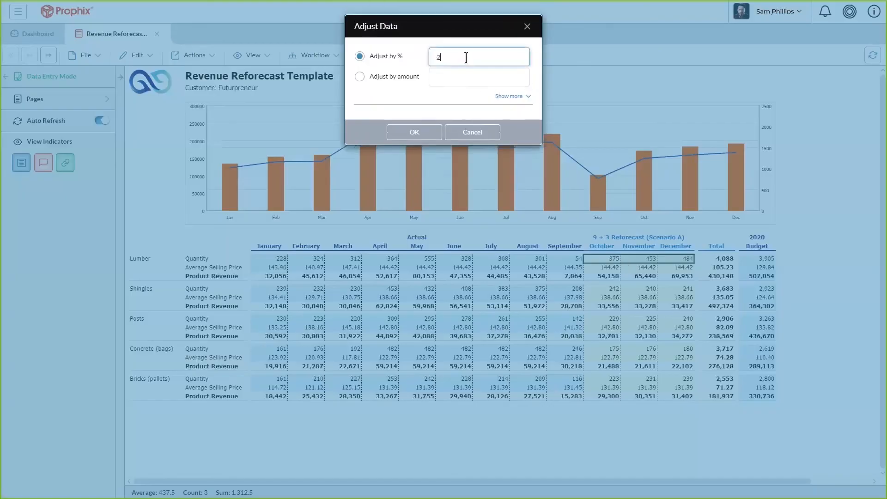
click(414, 132)
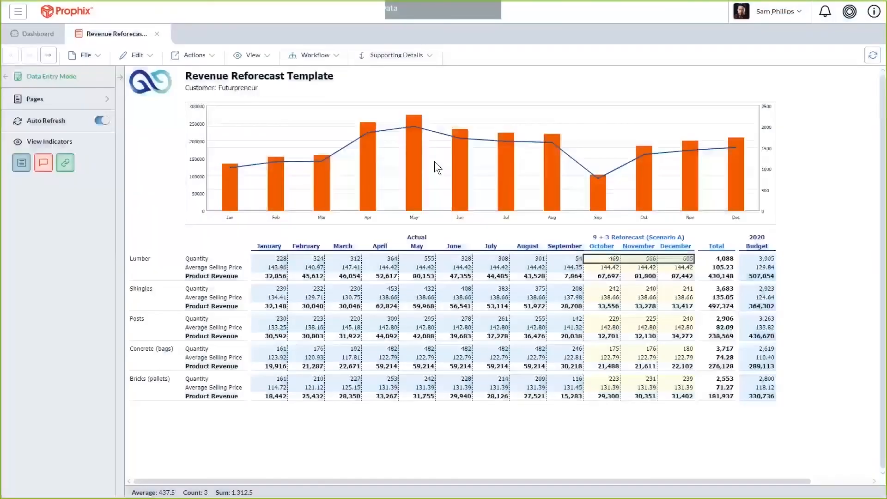